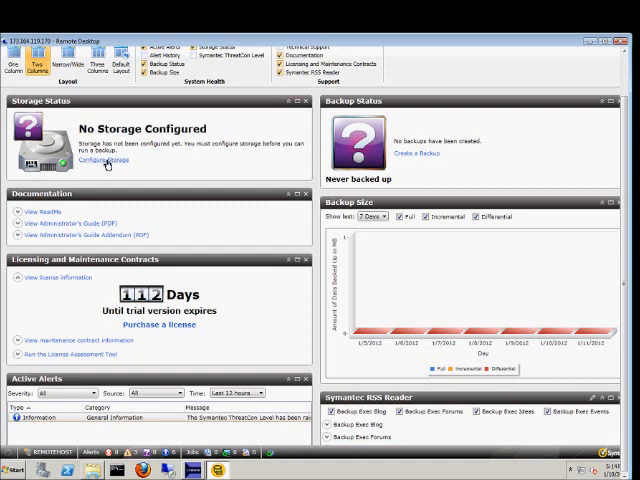
- Start the Configure Storage wizard and choose disk-based storage of type Disk storage
{"action": "left_click", "coordinate": [104, 160]}
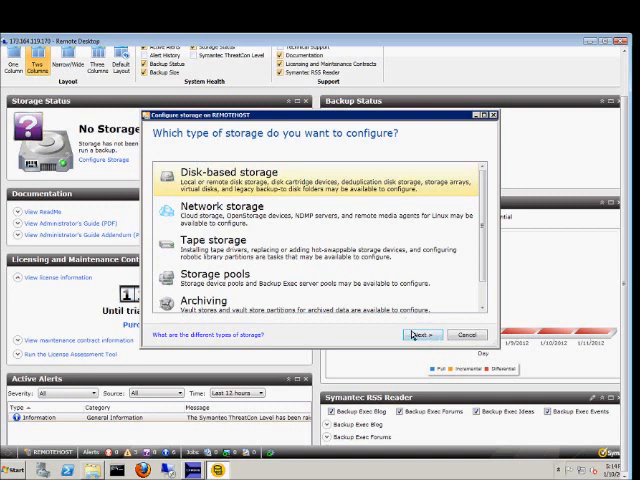
{"action": "left_click", "coordinate": [422, 334]}
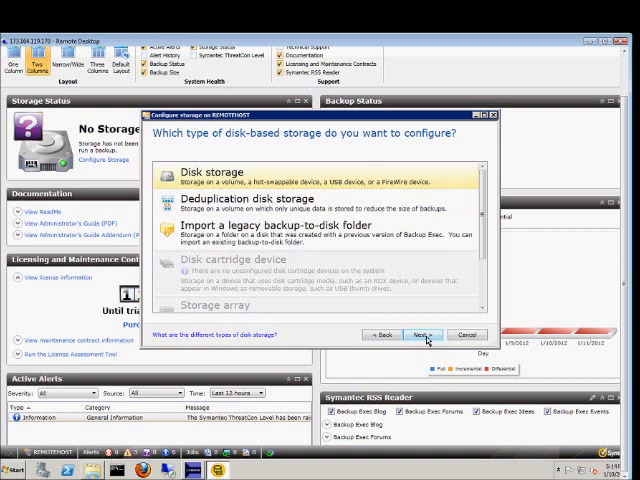
{"action": "left_click", "coordinate": [420, 334]}
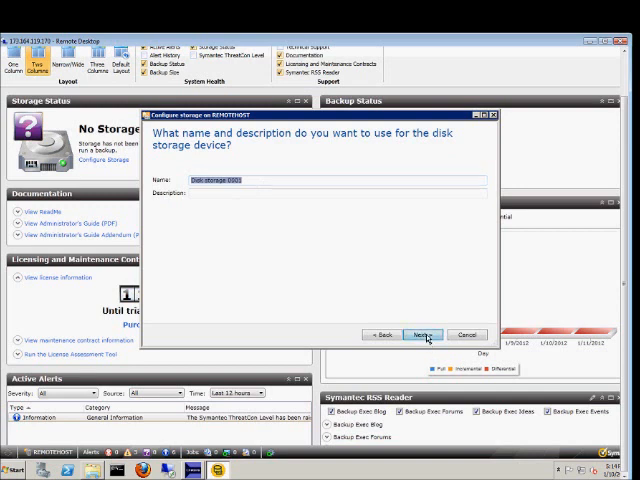
- Keep the default name Disk storage 0001 on a local disk and reach the summary
{"action": "left_click", "coordinate": [420, 334]}
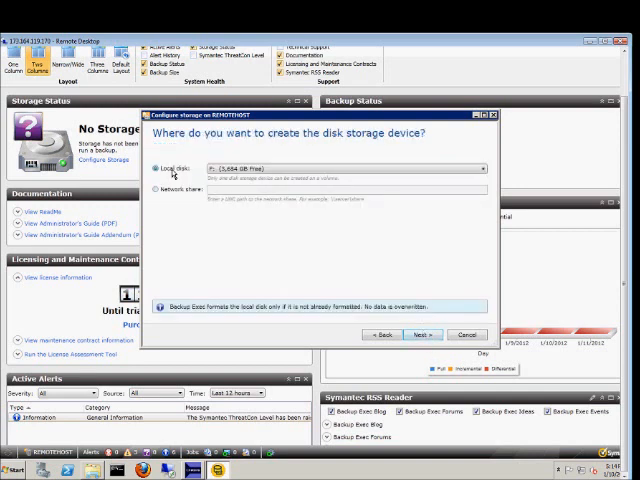
{"action": "left_click", "coordinate": [480, 168]}
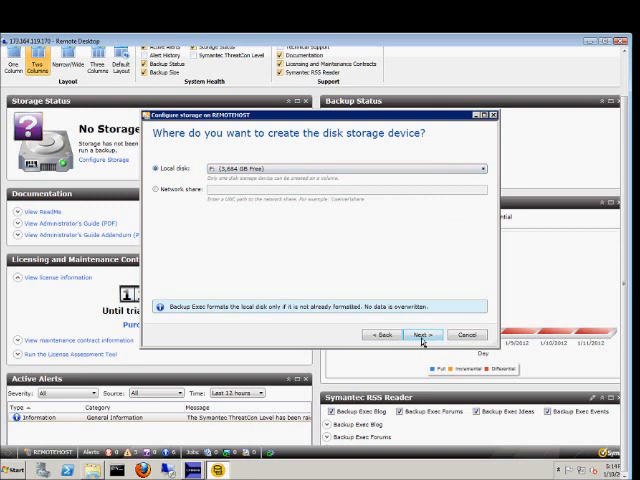
{"action": "left_click", "coordinate": [420, 334]}
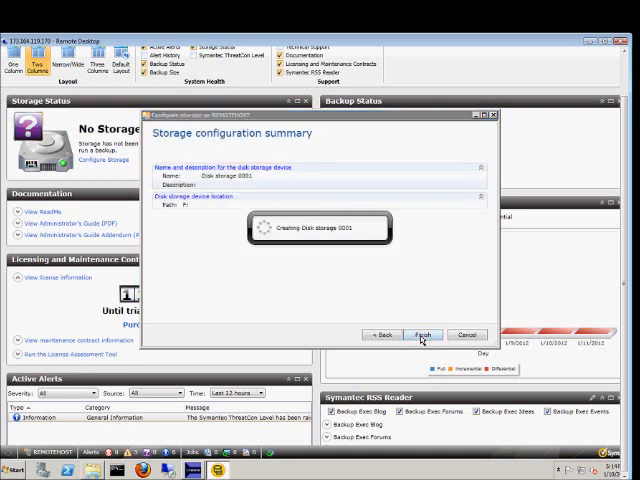
- Finish creating the device and locate Disk storage 0001 in the All Storage list
{"action": "left_click", "coordinate": [422, 334]}
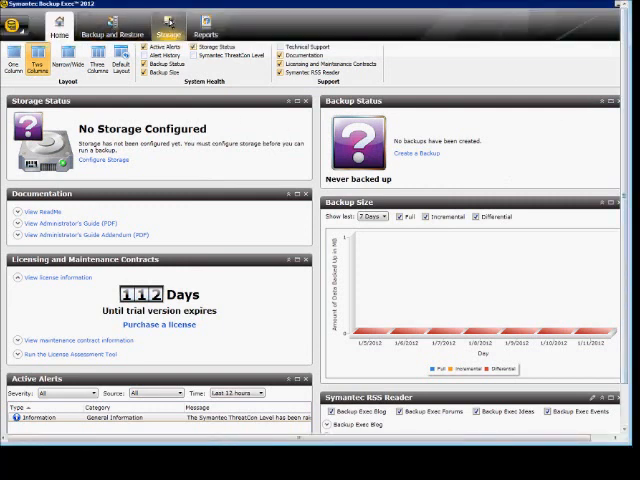
{"action": "left_click", "coordinate": [168, 24]}
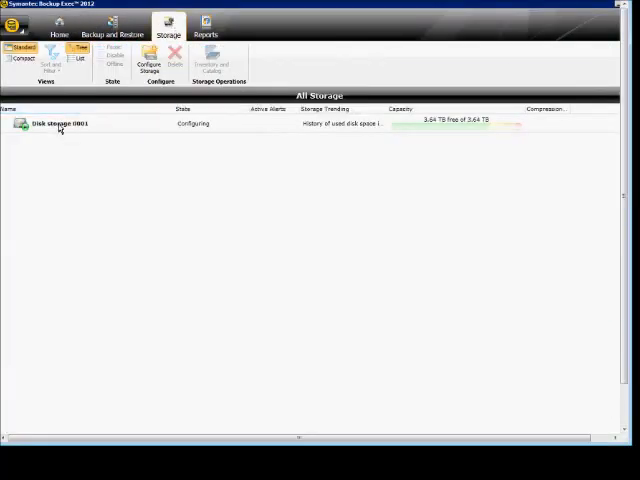
{"action": "left_click", "coordinate": [60, 122]}
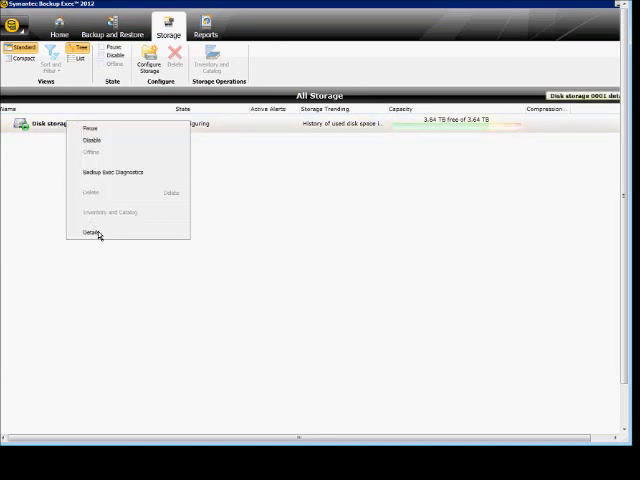
- Show the Disk storage 0001 details page and enter 25 in a property field
{"action": "left_click", "coordinate": [92, 232]}
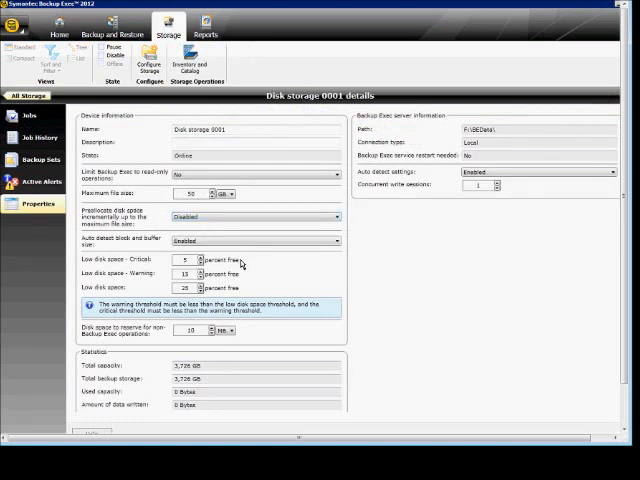
{"action": "mouse_move", "coordinate": [164, 276]}
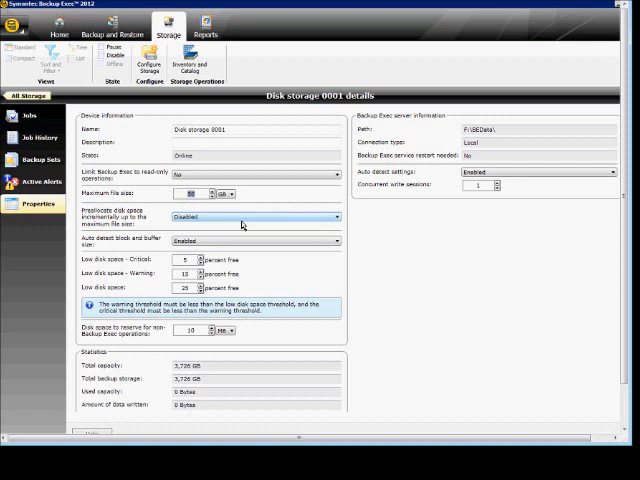
{"action": "type", "text": "25"}
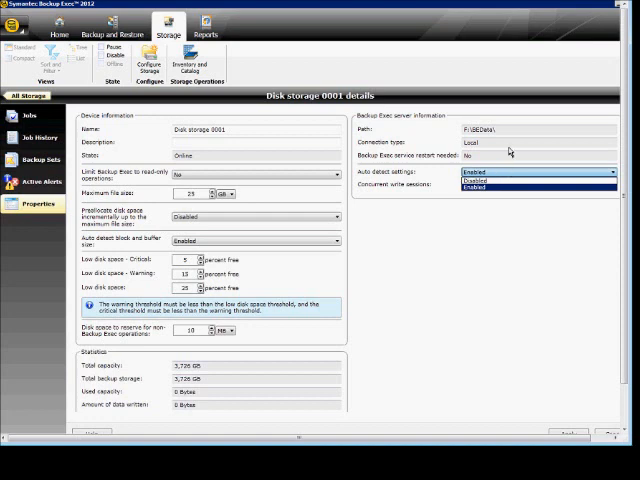
- Set the Auto detect settings option to Enabled for Disk storage 0001
{"action": "left_click", "coordinate": [488, 176]}
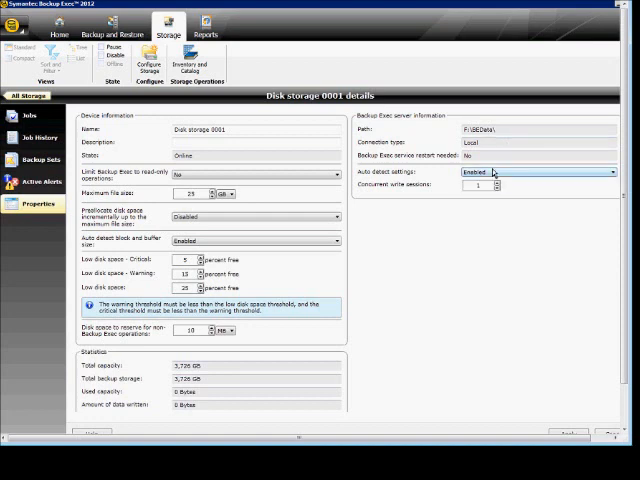